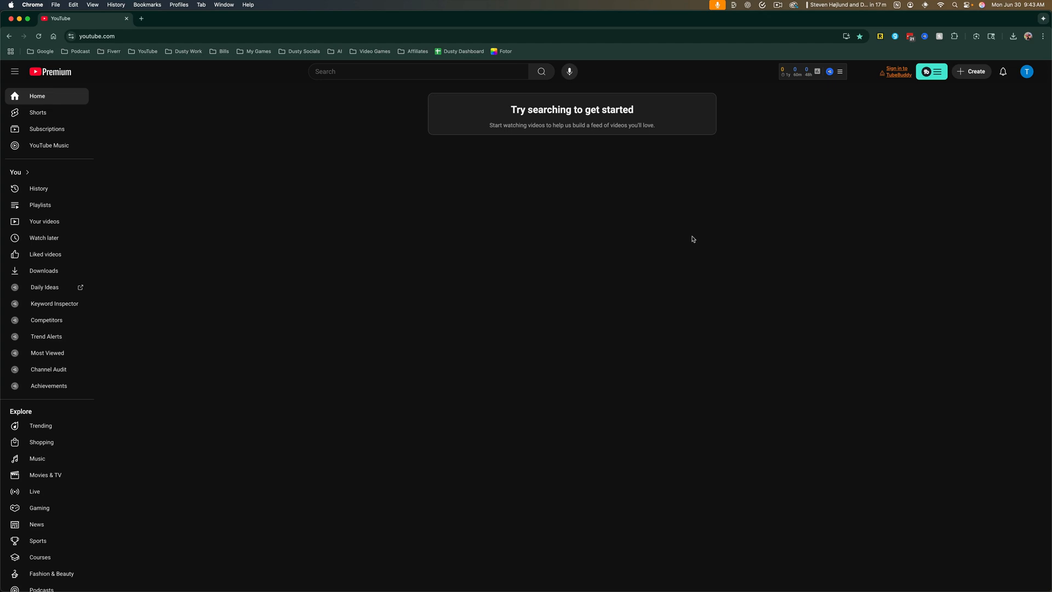
pyautogui.moveTo(690, 239)
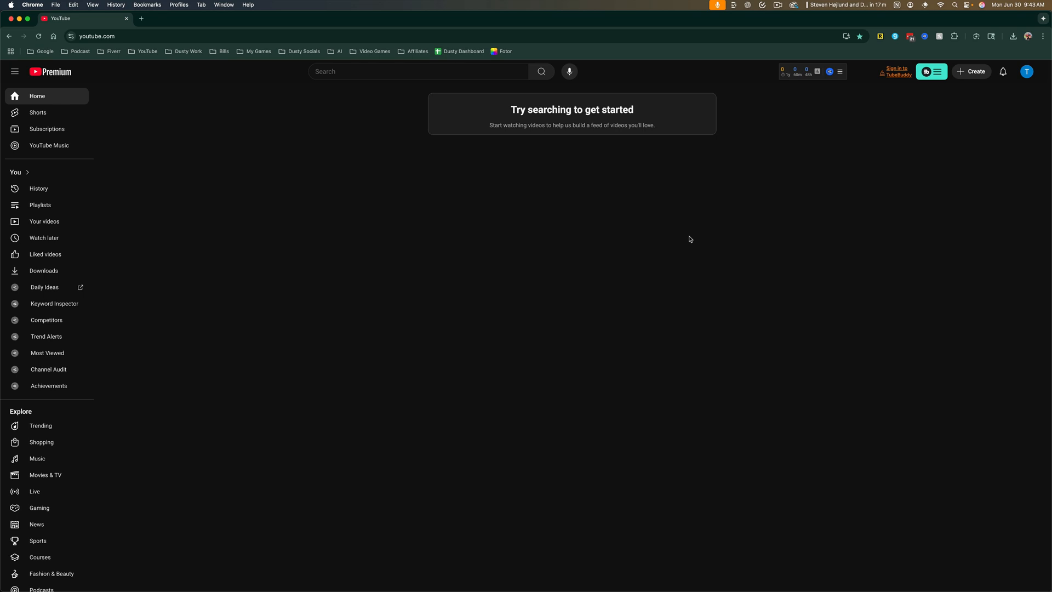
pyautogui.moveTo(216, 219)
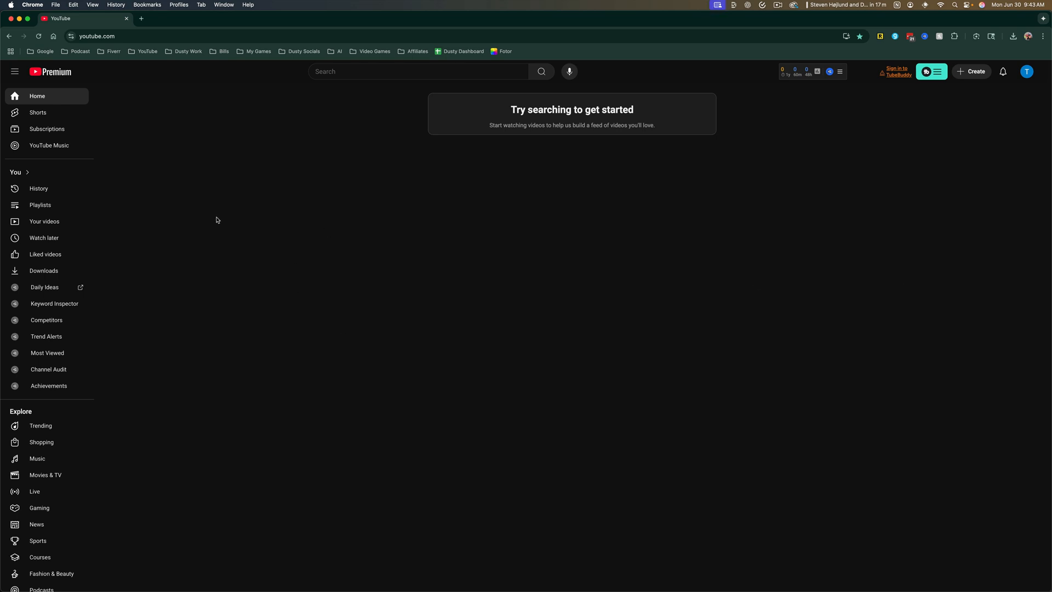
pyautogui.moveTo(485, 290)
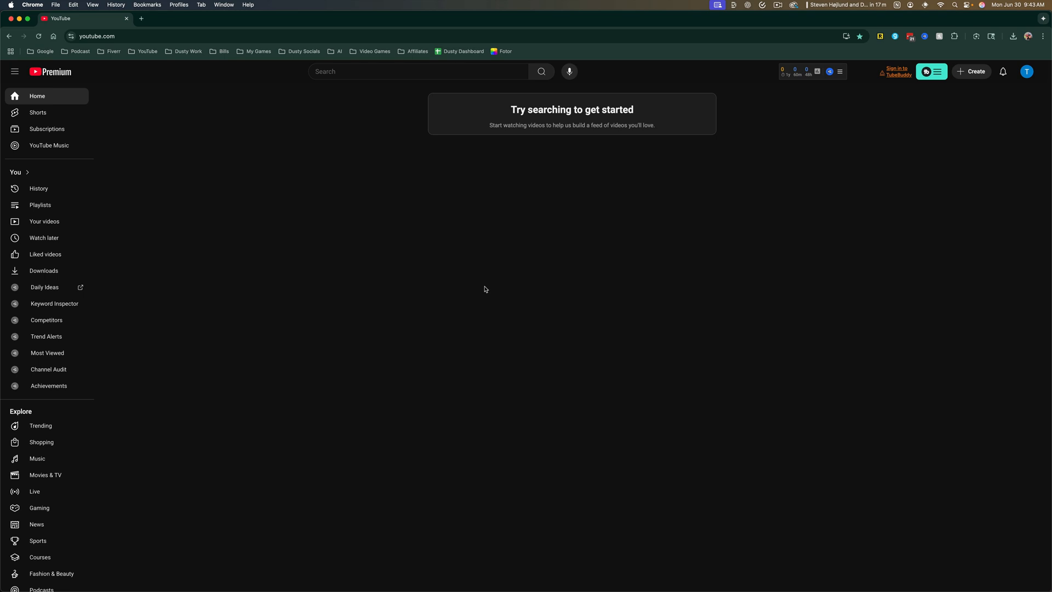
pyautogui.moveTo(913, 141)
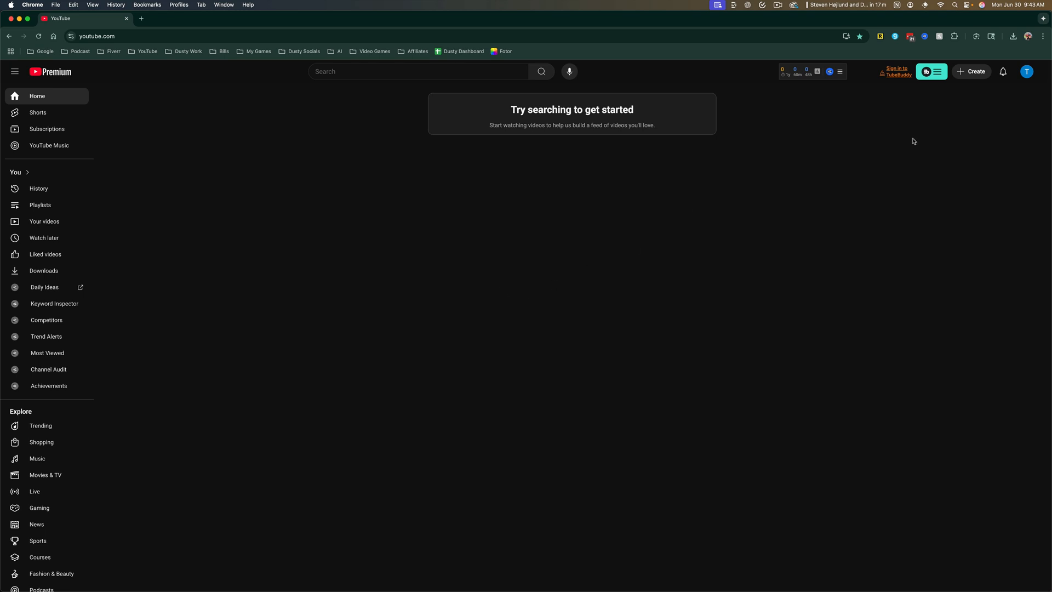
# - Reach the channel's YouTube Studio dashboard from the profile avatar's account menu
pyautogui.click(1027, 72)
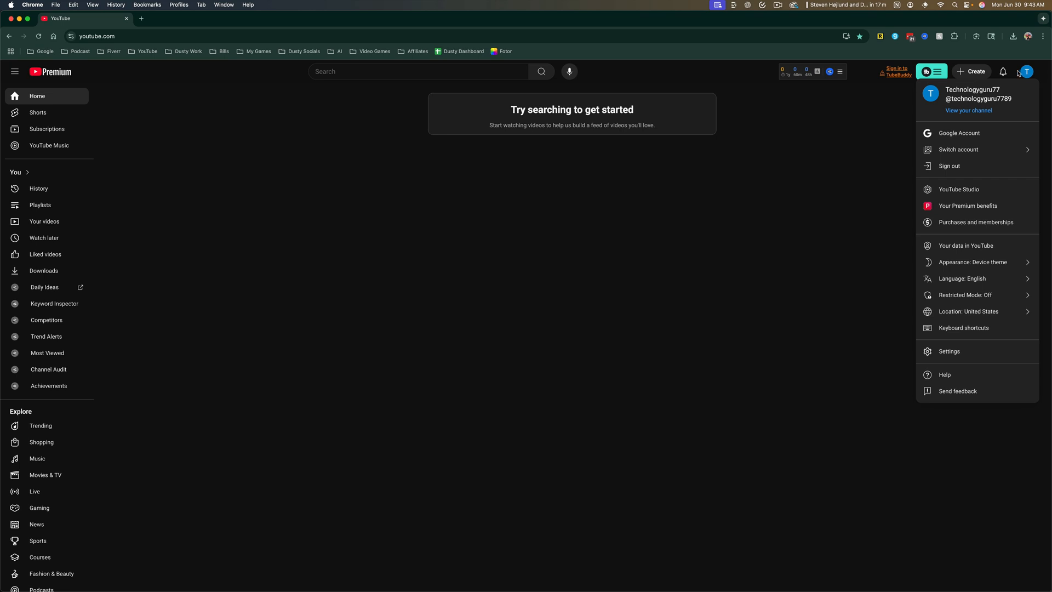
pyautogui.moveTo(968, 121)
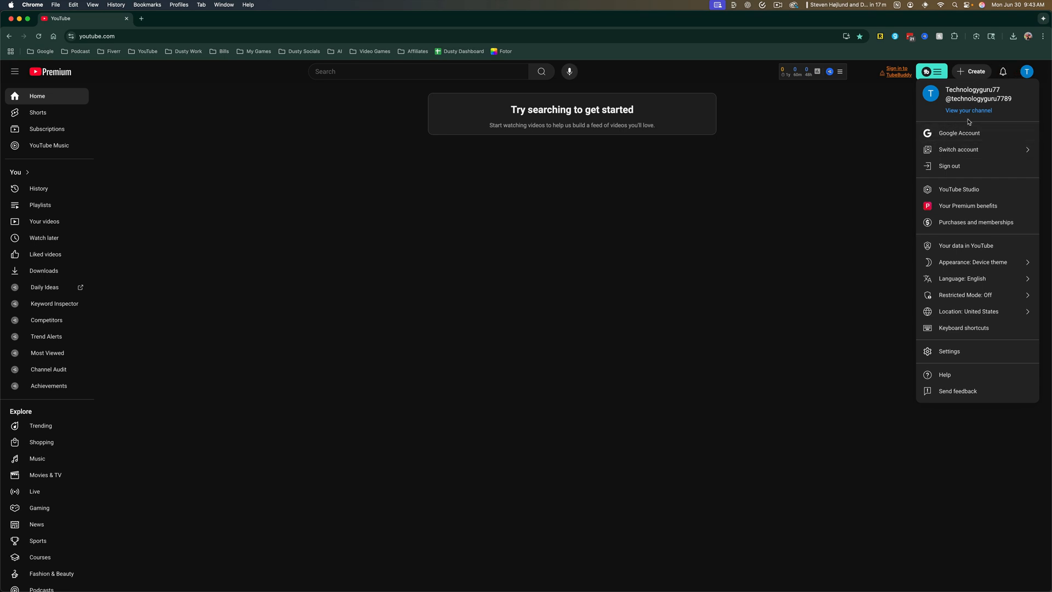
pyautogui.click(958, 190)
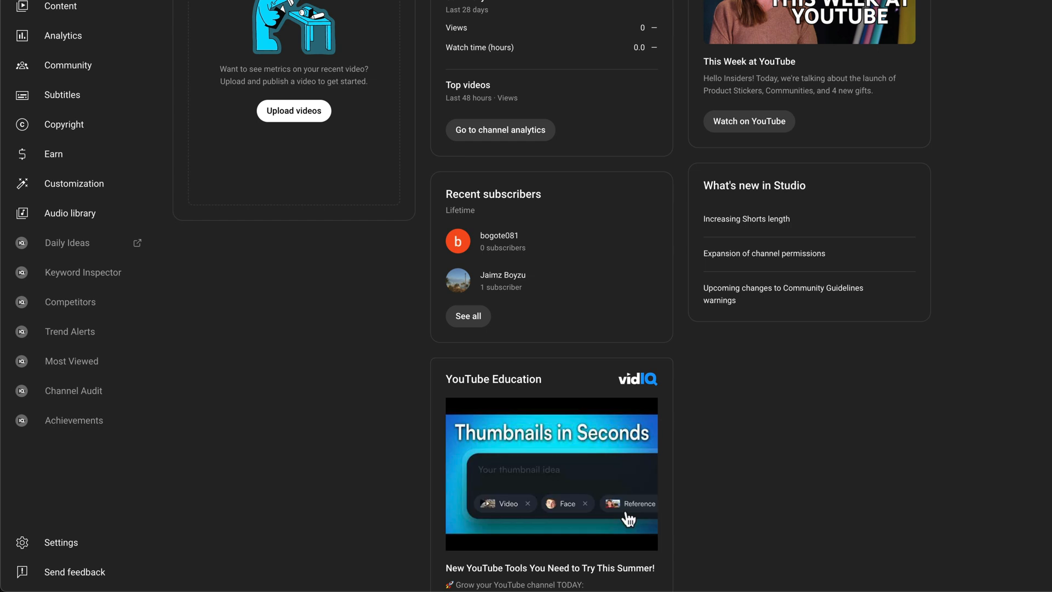
pyautogui.moveTo(80, 331)
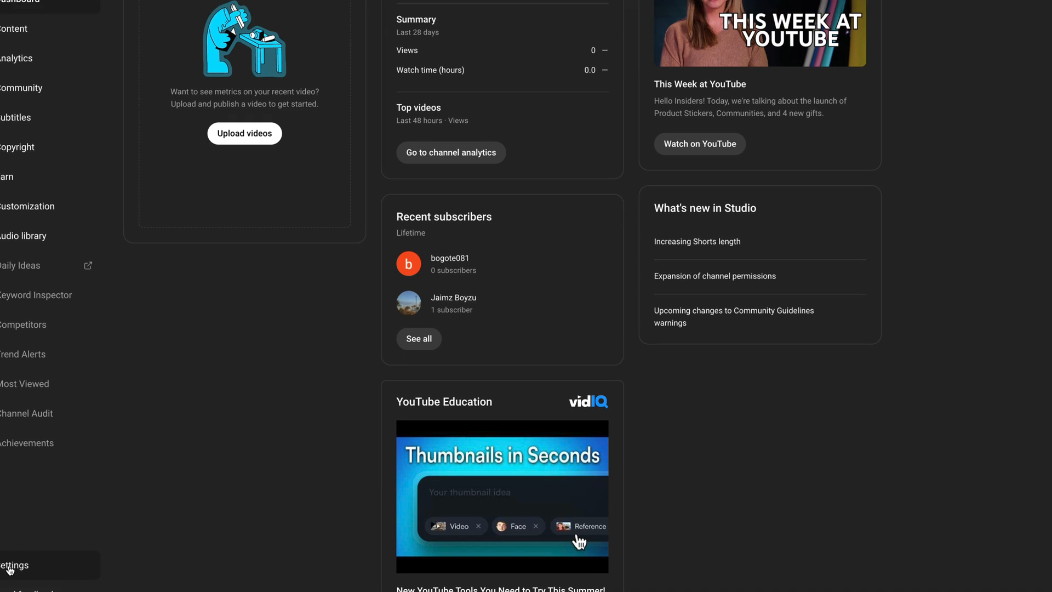
# - From Settings > Channel > Advanced settings, go to the Remove YouTube content page
pyautogui.click(14, 565)
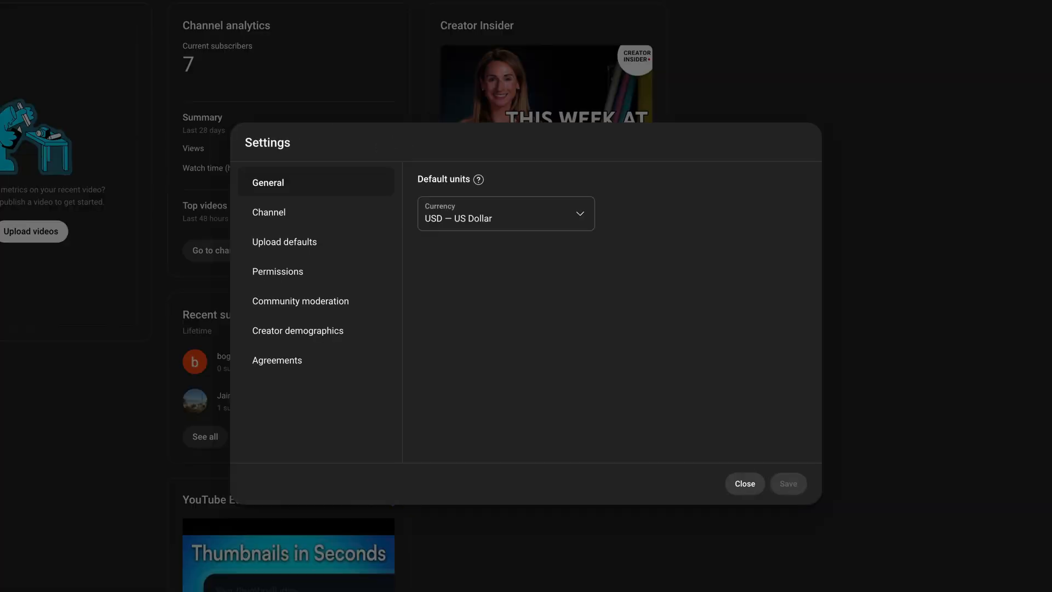
pyautogui.moveTo(268, 212)
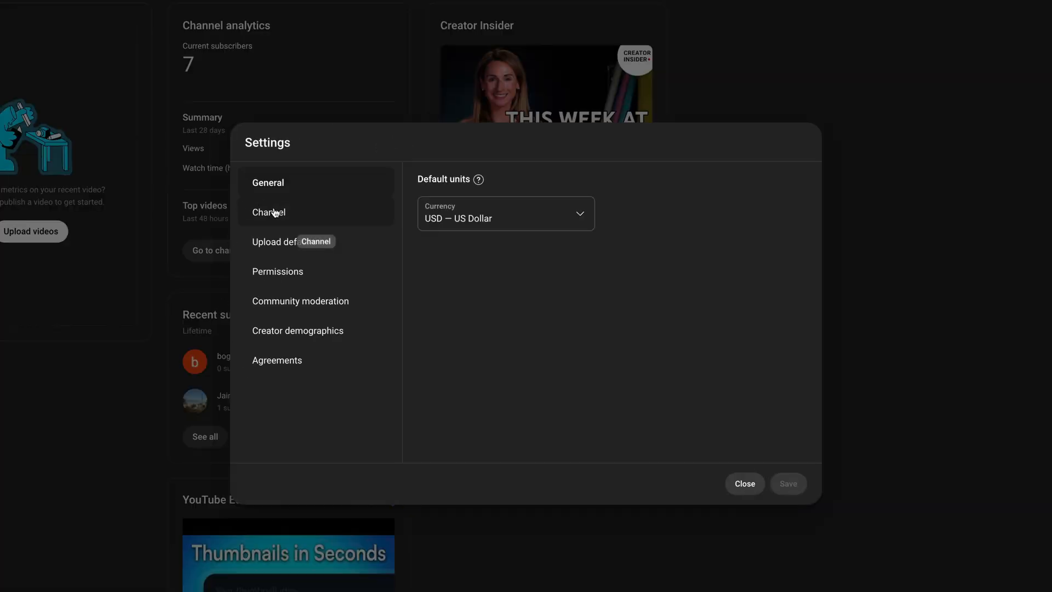
pyautogui.click(268, 211)
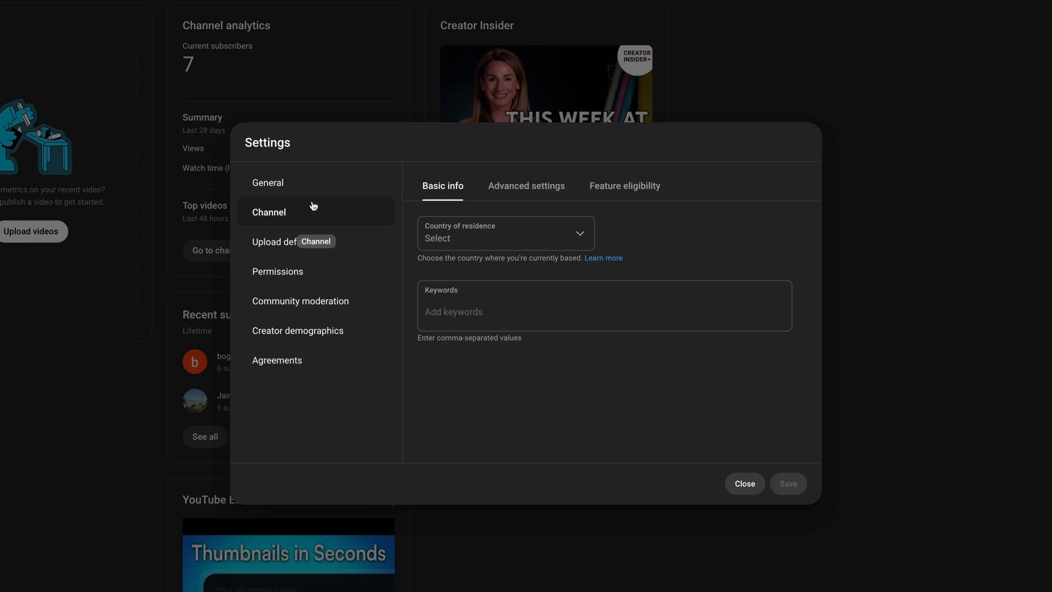
pyautogui.moveTo(527, 186)
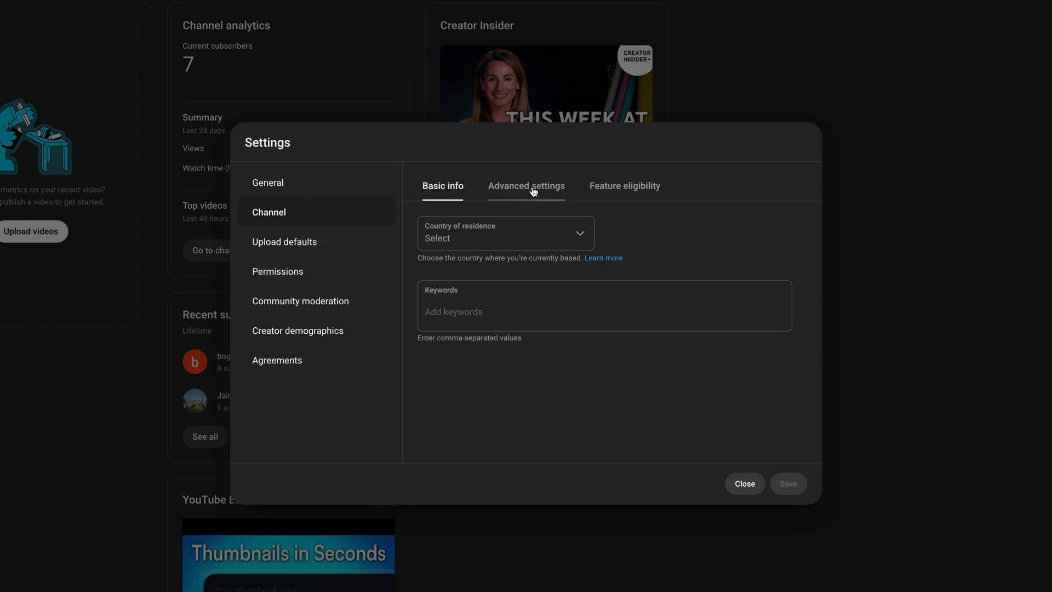
pyautogui.click(526, 186)
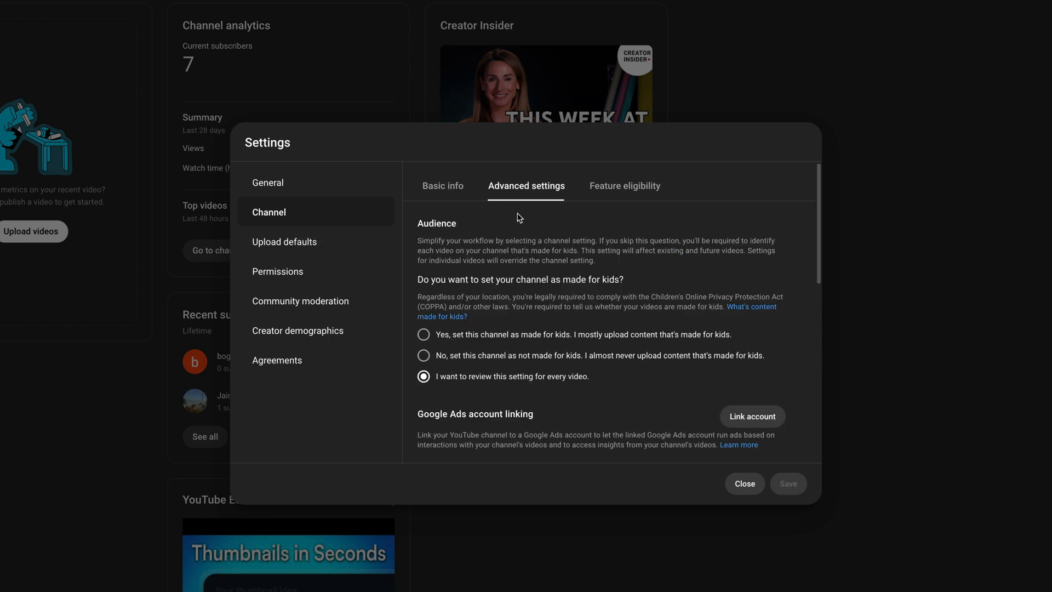
pyautogui.scroll(-3)
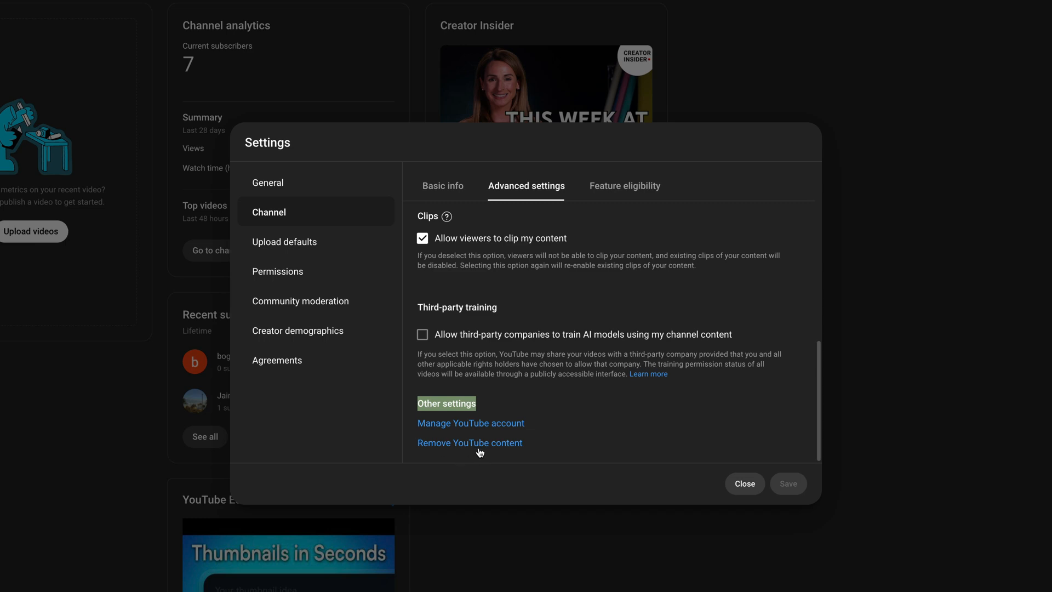
pyautogui.click(470, 441)
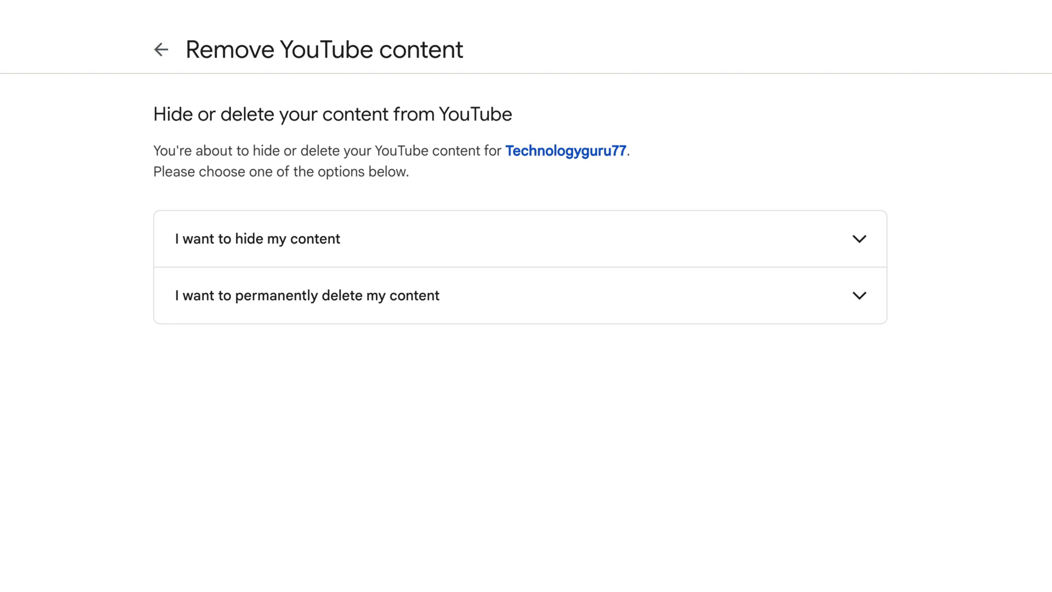
pyautogui.moveTo(281, 431)
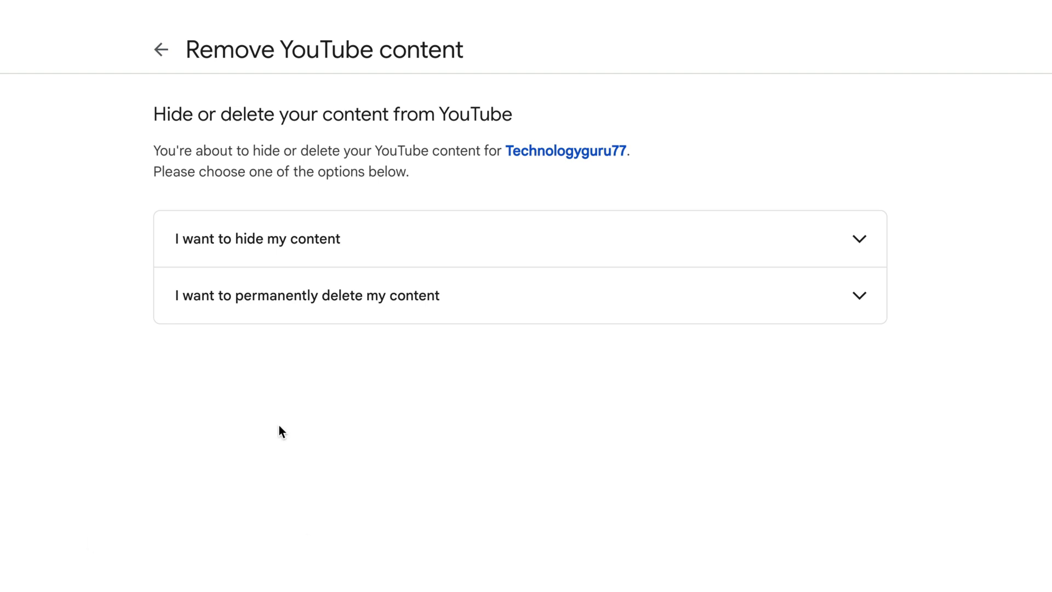
pyautogui.moveTo(114, 501)
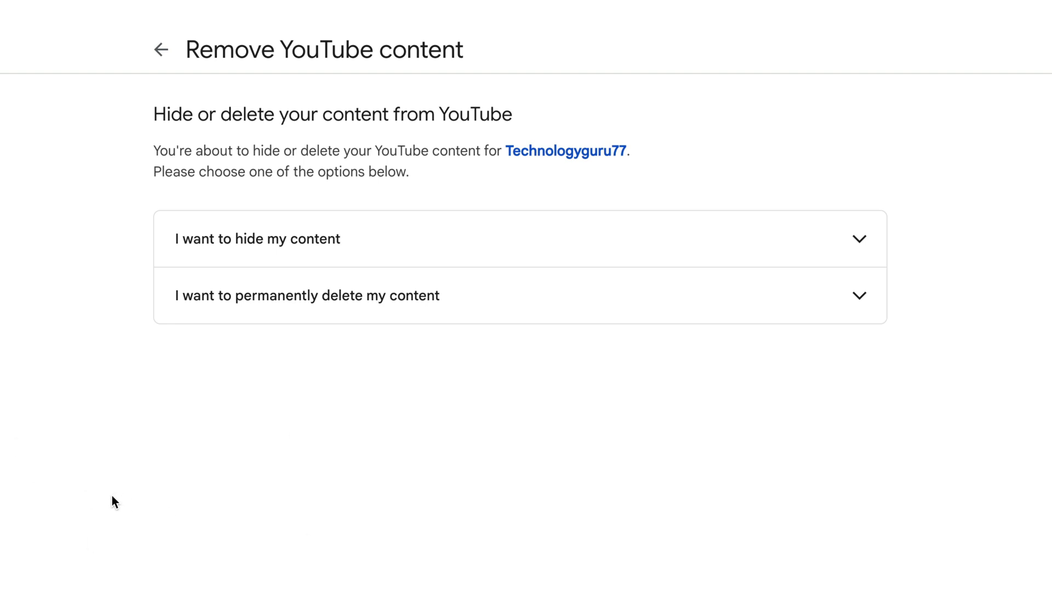
pyautogui.moveTo(141, 433)
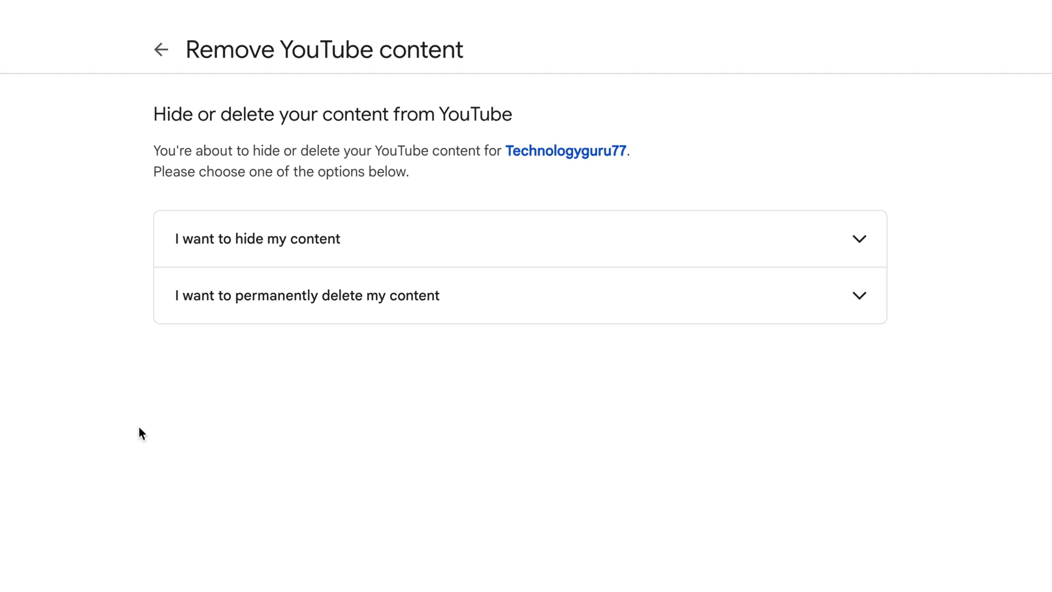
pyautogui.moveTo(401, 243)
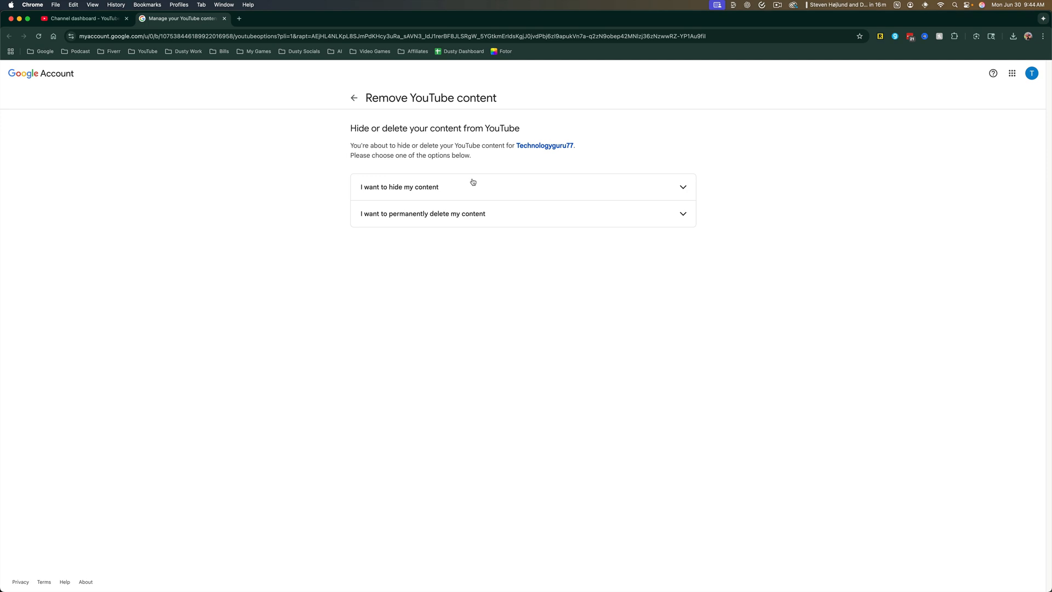
# - Choose 'I want to permanently delete my content' and tick both deletion and subscription-cancellation confirmations
pyautogui.click(423, 214)
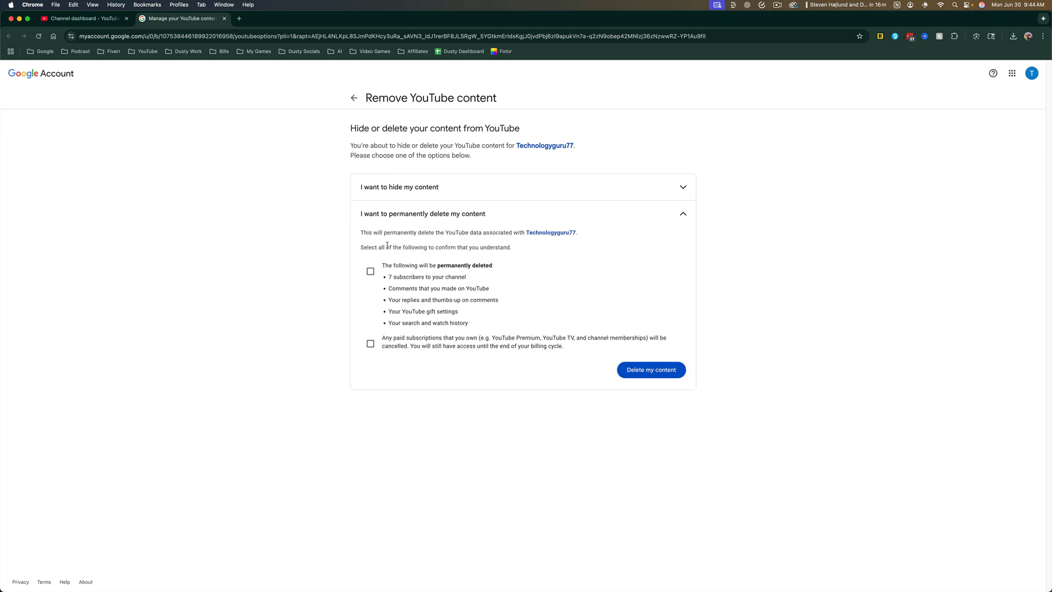
pyautogui.moveTo(473, 238)
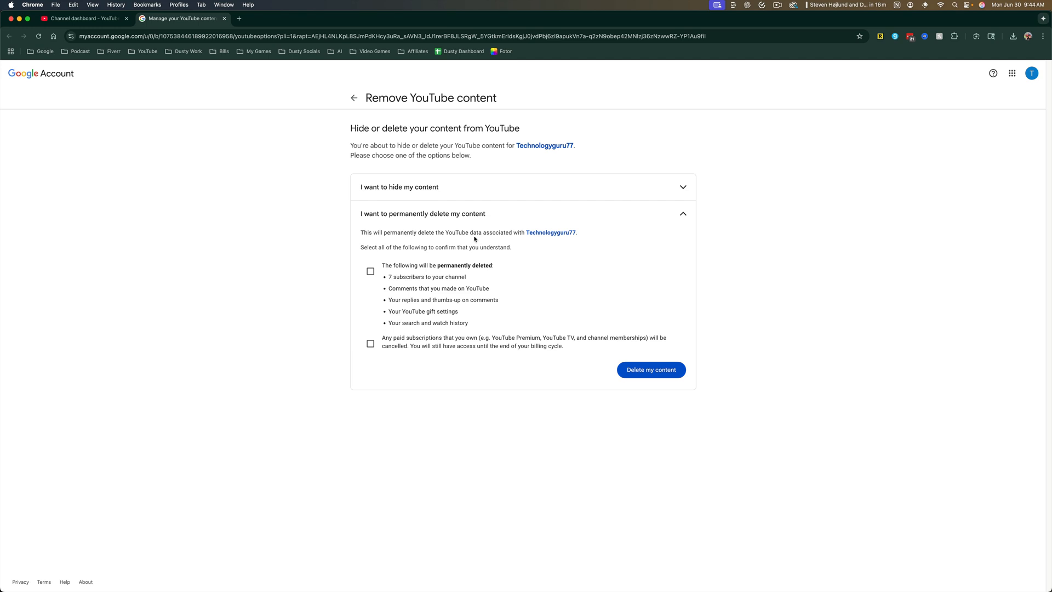
pyautogui.moveTo(582, 238)
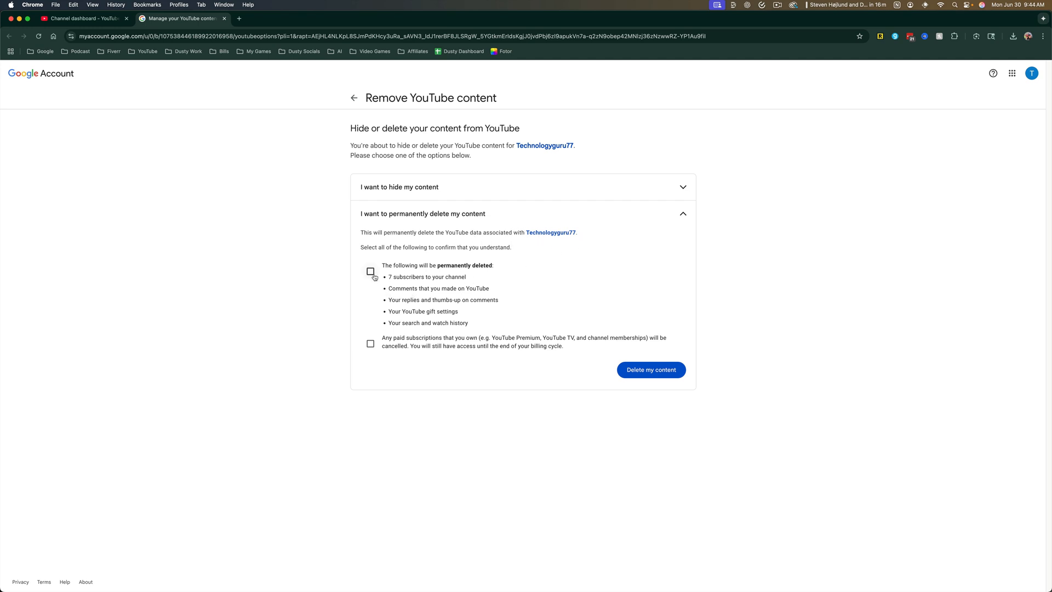
pyautogui.click(370, 271)
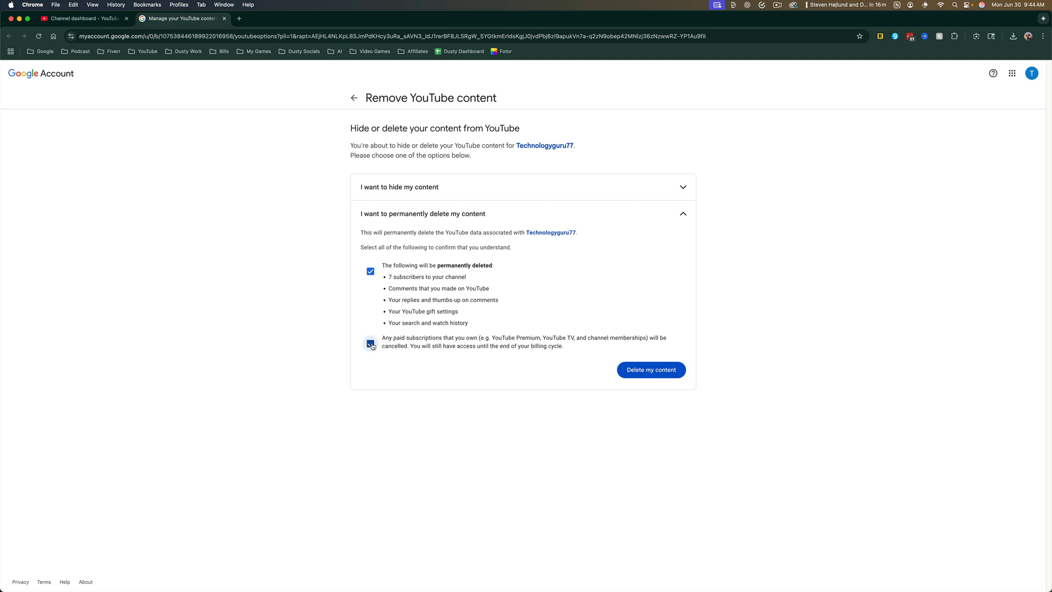
pyautogui.click(369, 343)
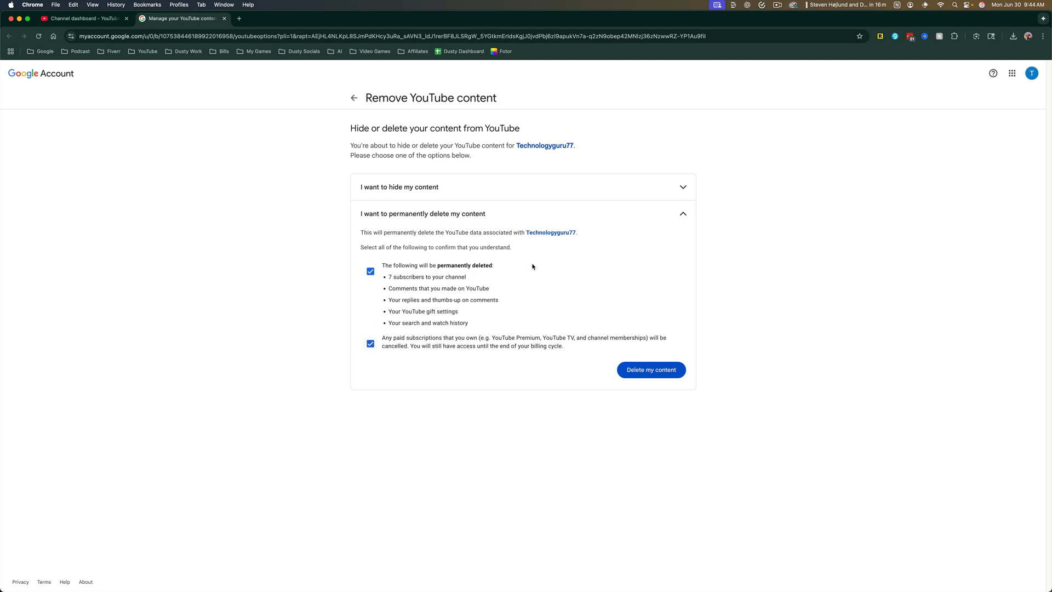
pyautogui.moveTo(530, 266)
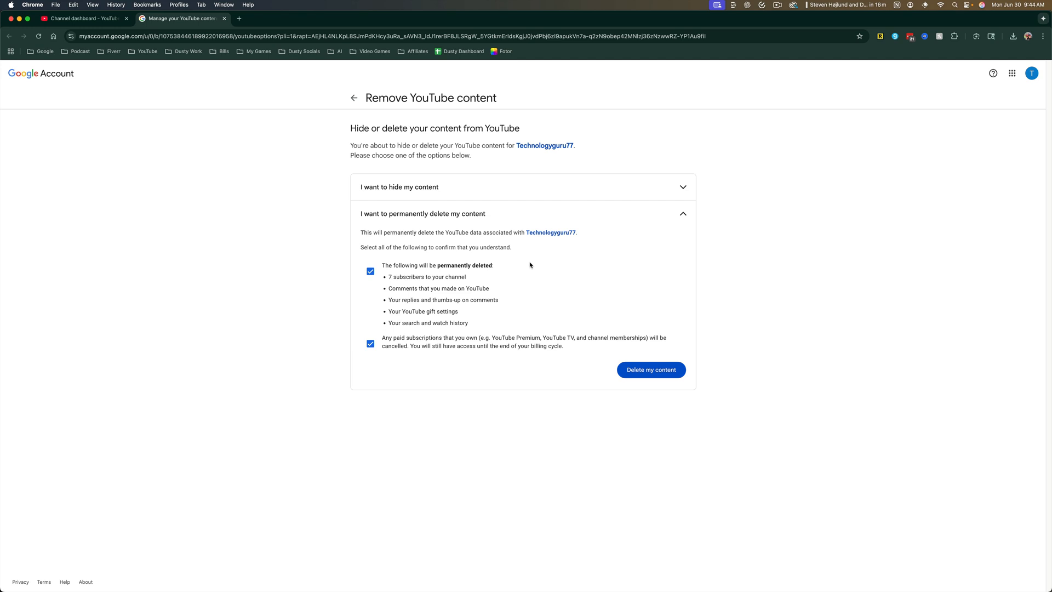
pyautogui.moveTo(516, 361)
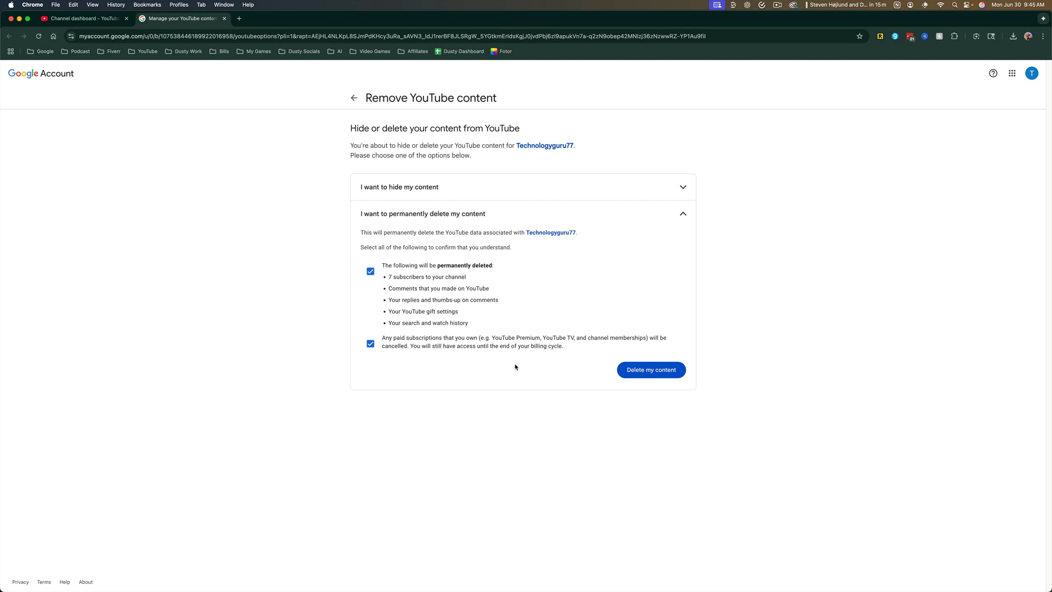
pyautogui.moveTo(538, 403)
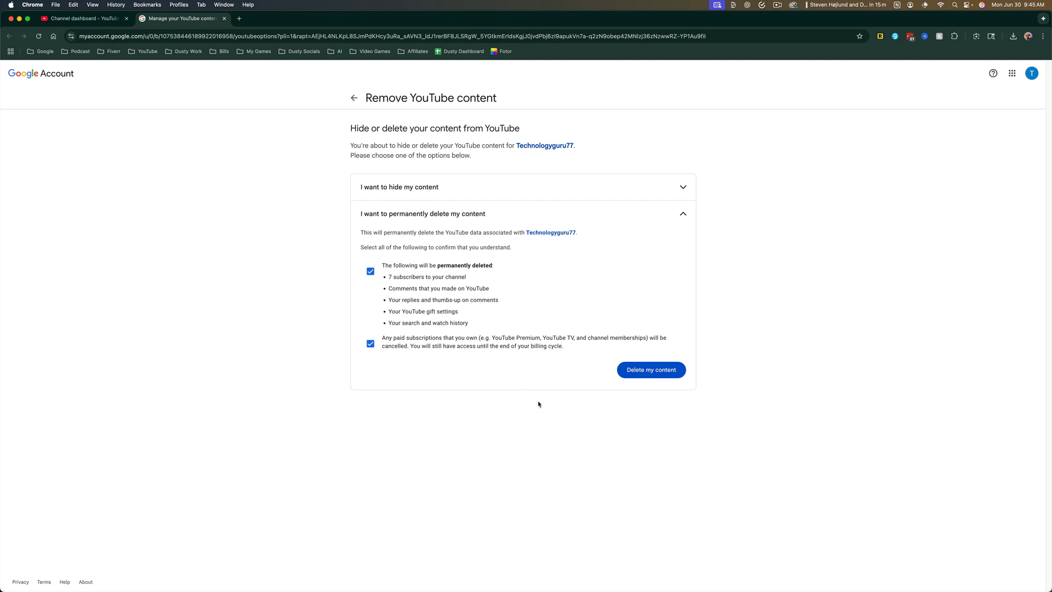